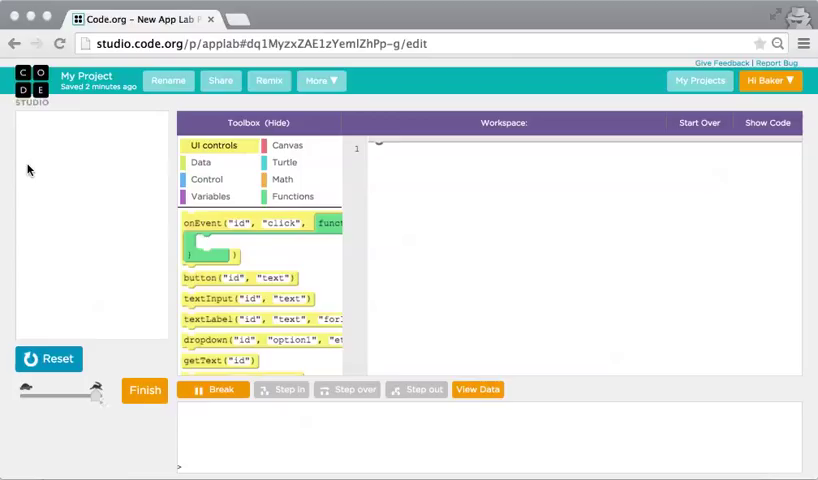
mouse_move(240, 222)
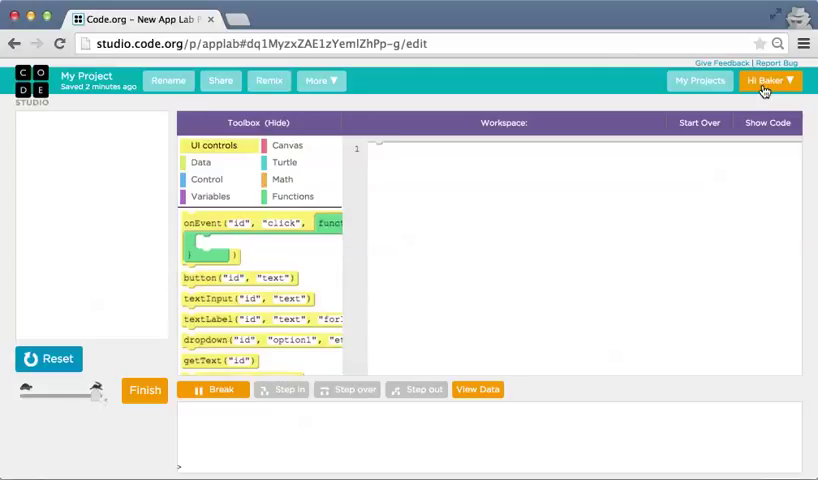
mouse_move(729, 93)
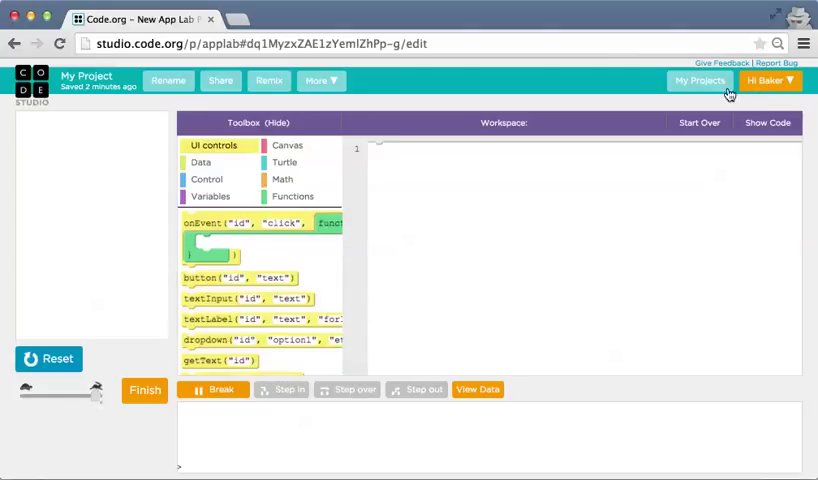
mouse_move(483, 217)
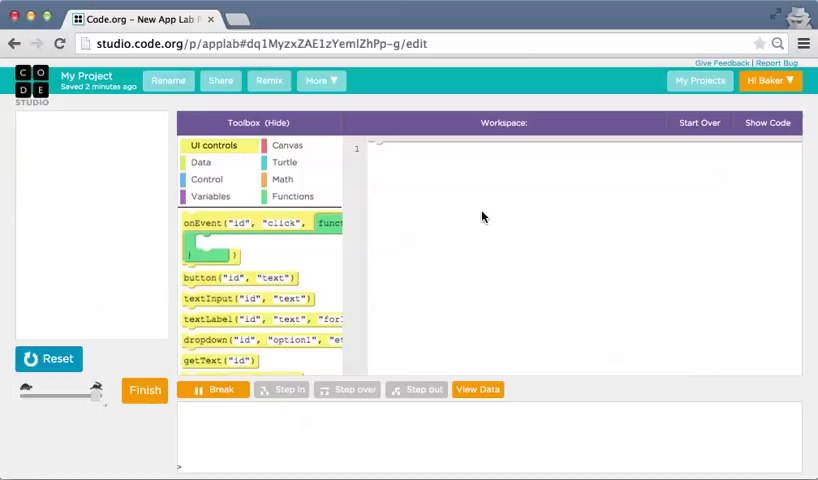
Add a button("id", "text") command as the program's first line.
click(207, 179)
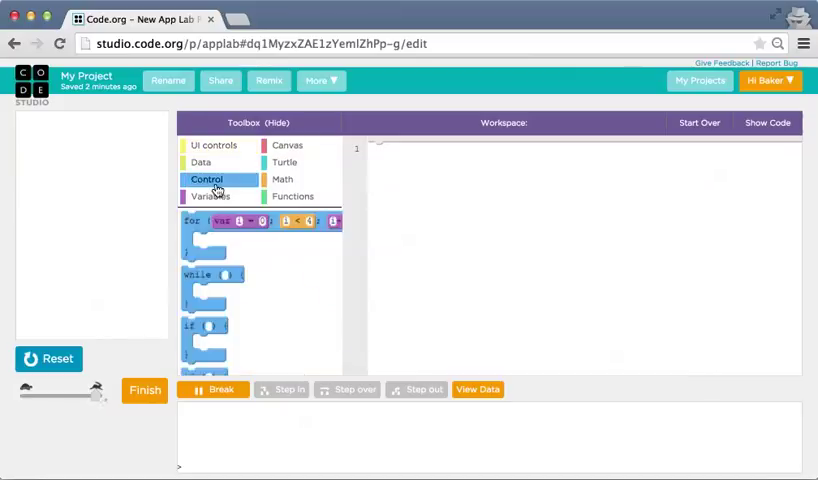
click(213, 145)
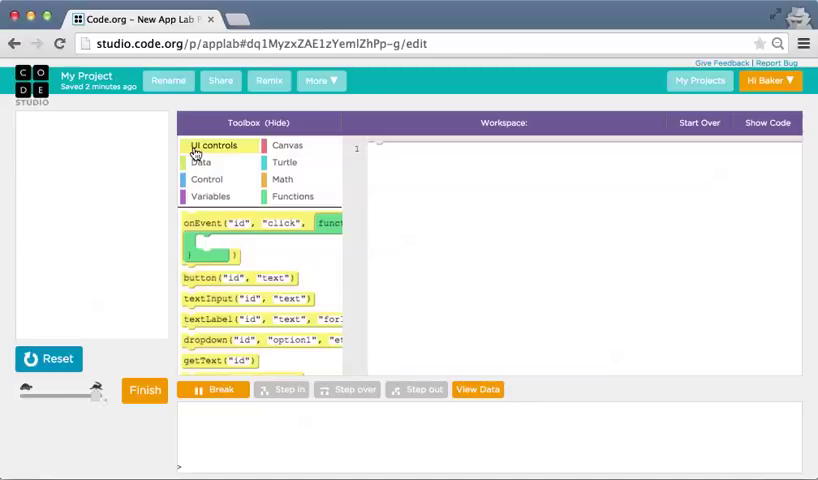
scroll(down, 3)
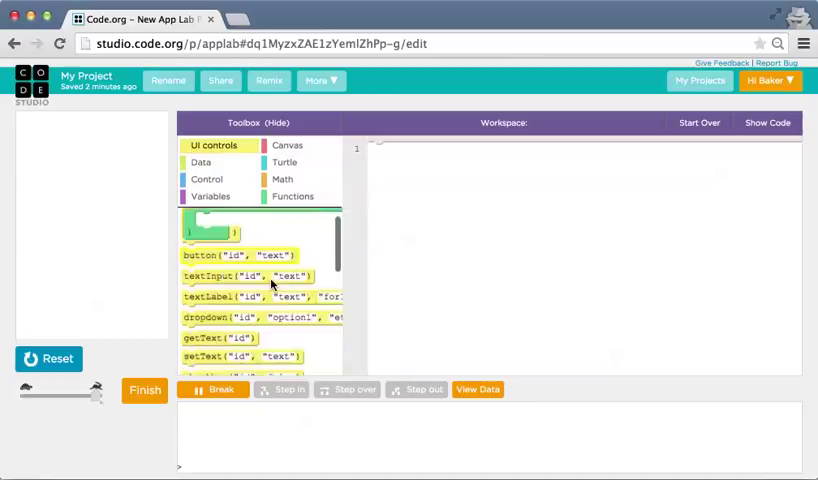
mouse_move(270, 281)
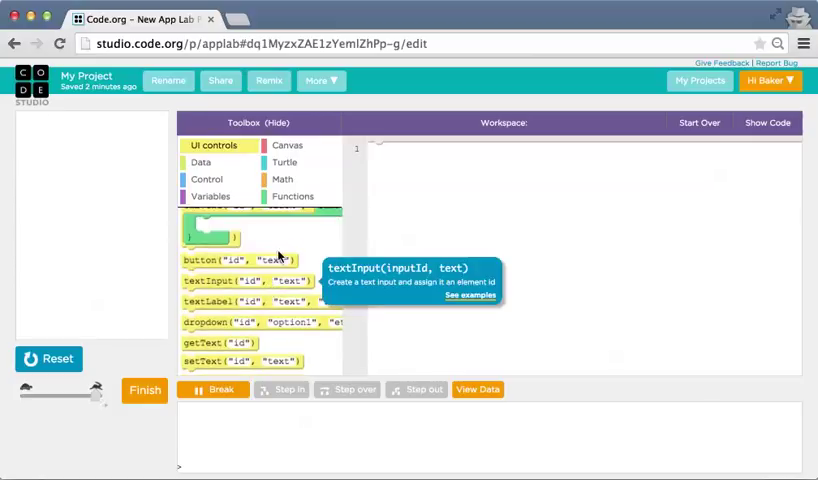
drag(235, 260, 445, 197)
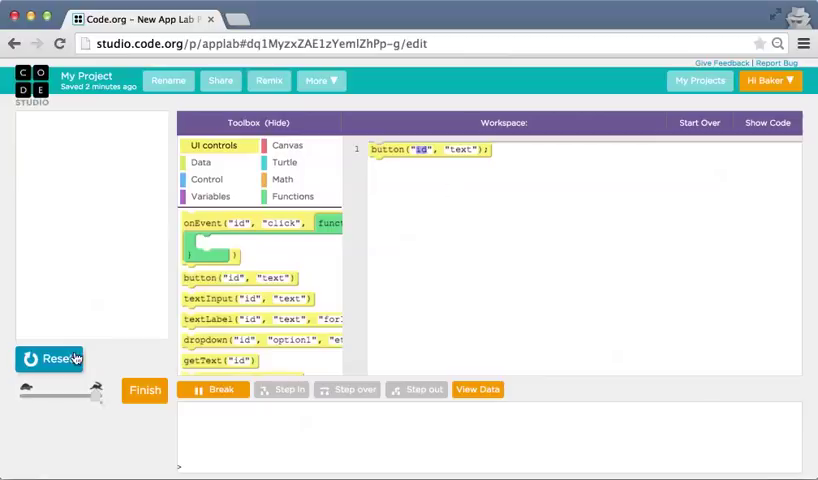
Rerun the app to show the "text" button and select the placeholder label.
click(50, 359)
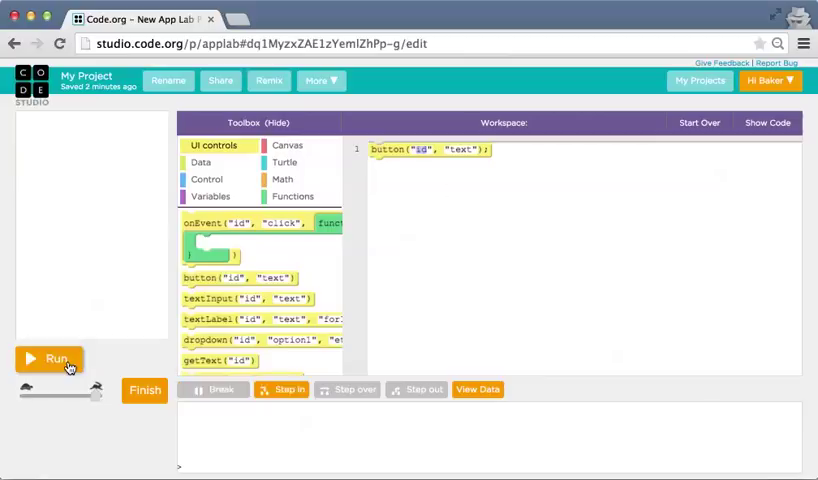
click(49, 358)
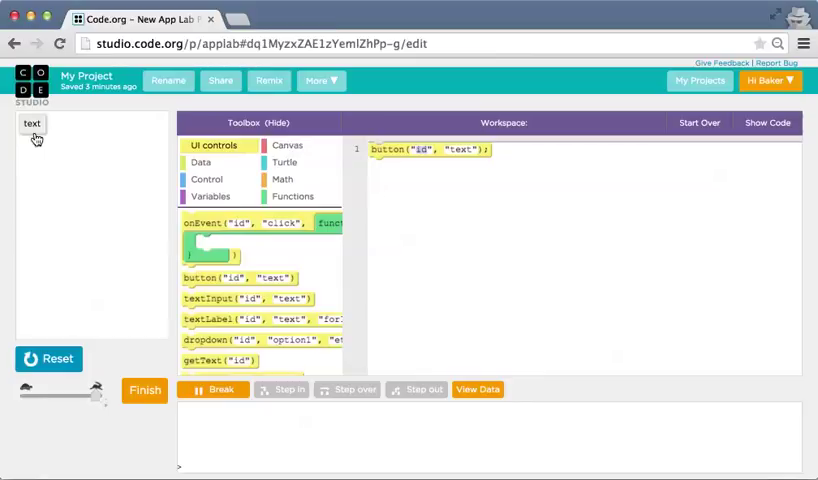
double_click(465, 149)
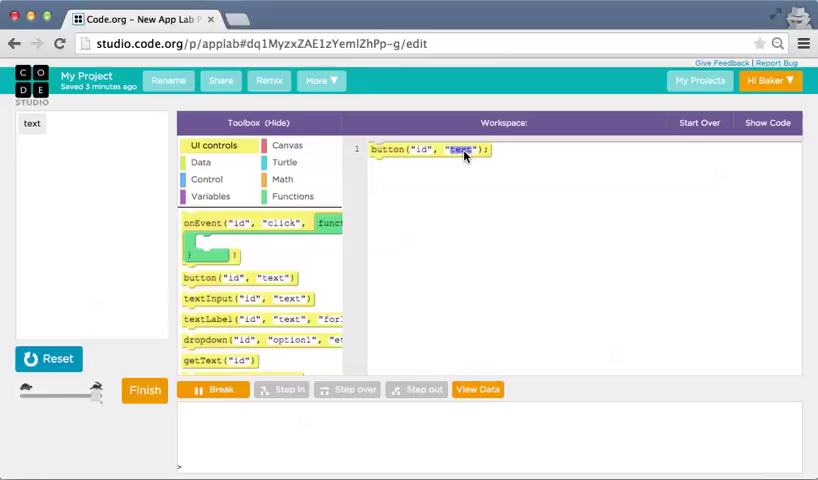
Replace the button label with "click me!" and rerun the app.
text(click me!)
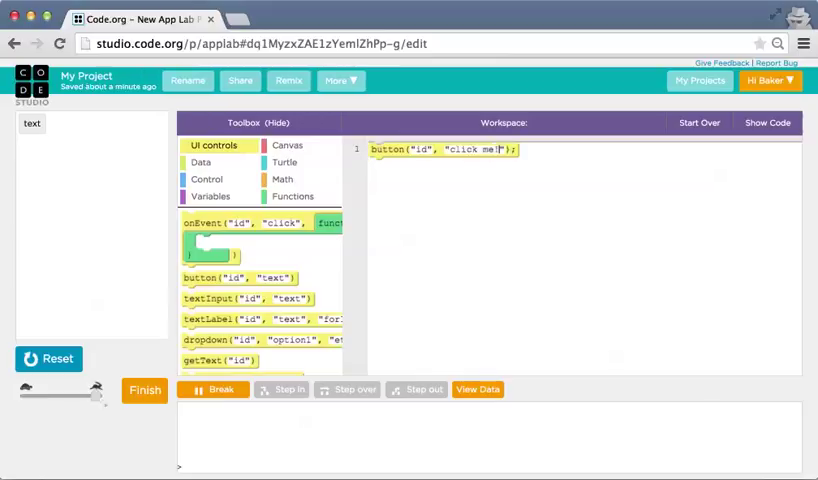
click(49, 358)
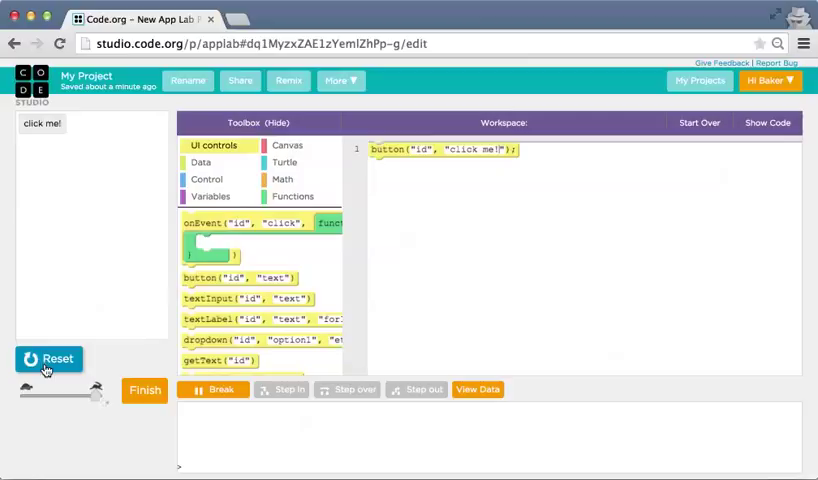
mouse_move(60, 130)
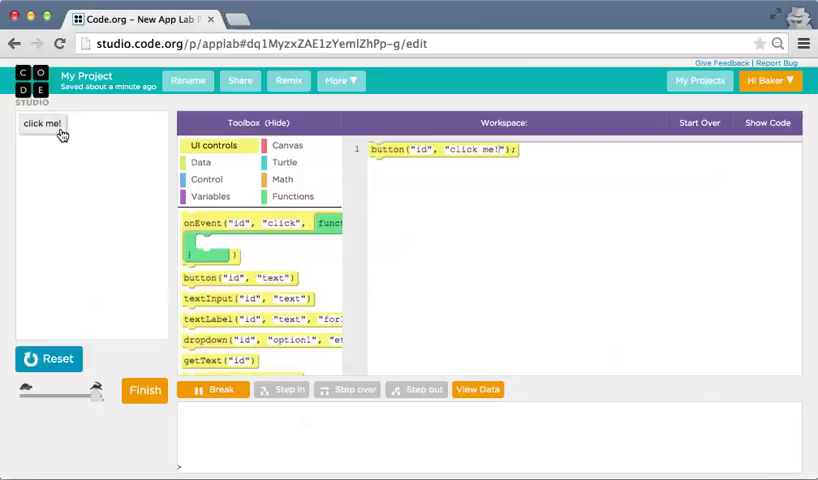
mouse_move(78, 133)
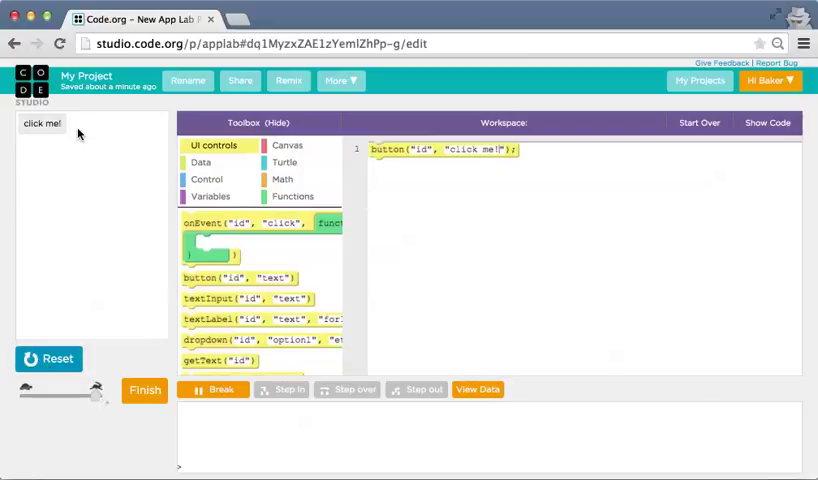
mouse_move(420, 153)
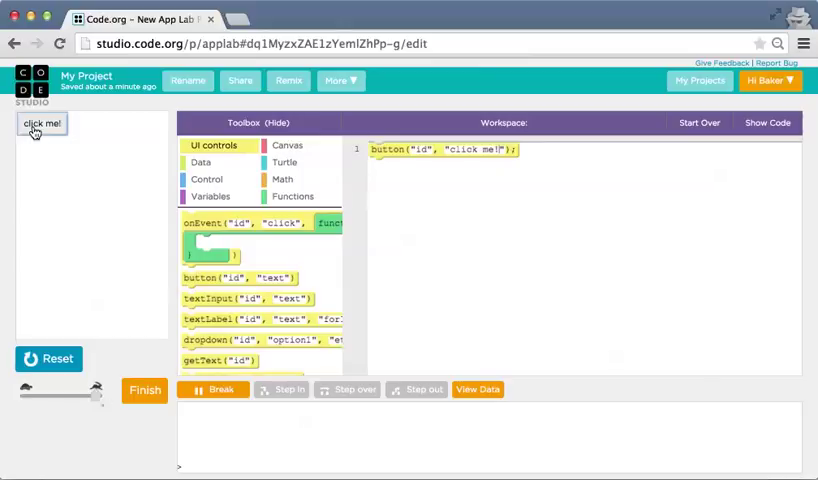
mouse_move(210, 245)
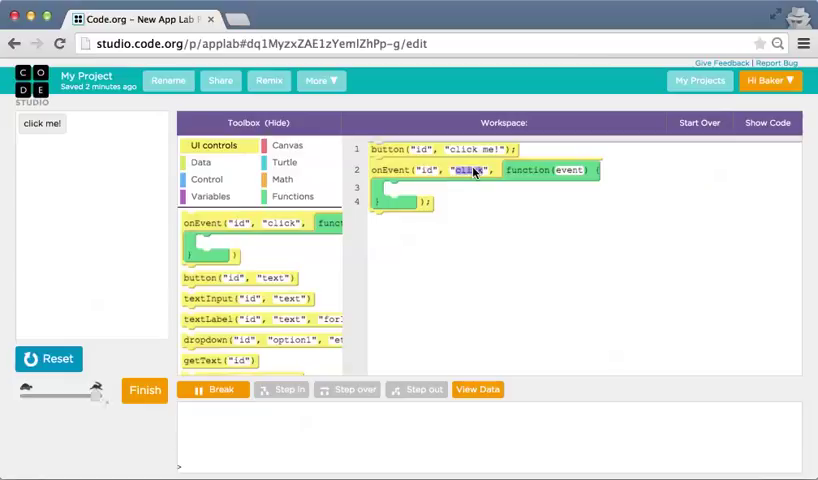
mouse_move(502, 198)
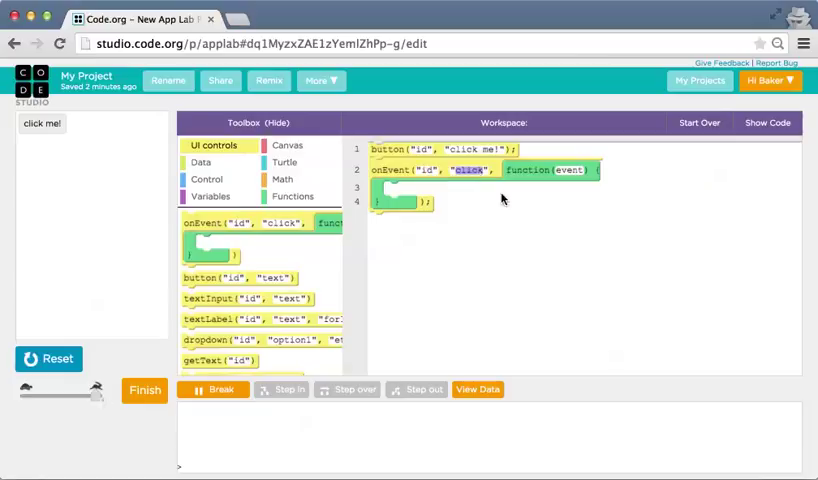
mouse_move(548, 168)
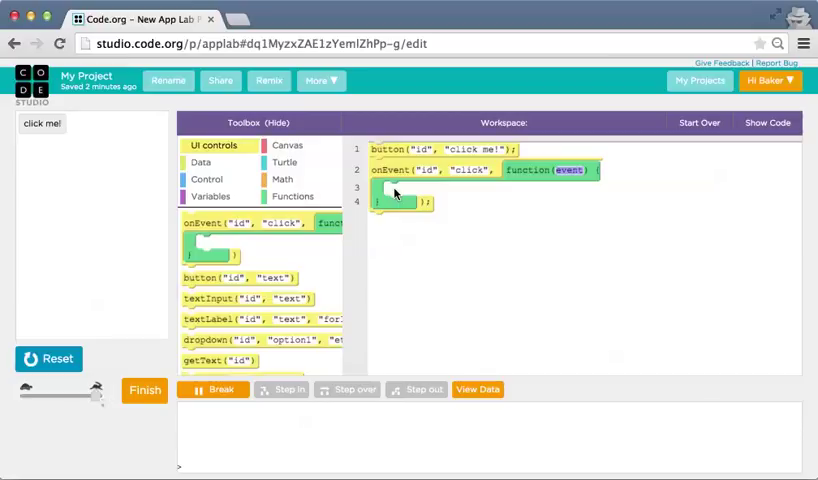
Restart the app with the new empty onEvent click handler.
click(49, 358)
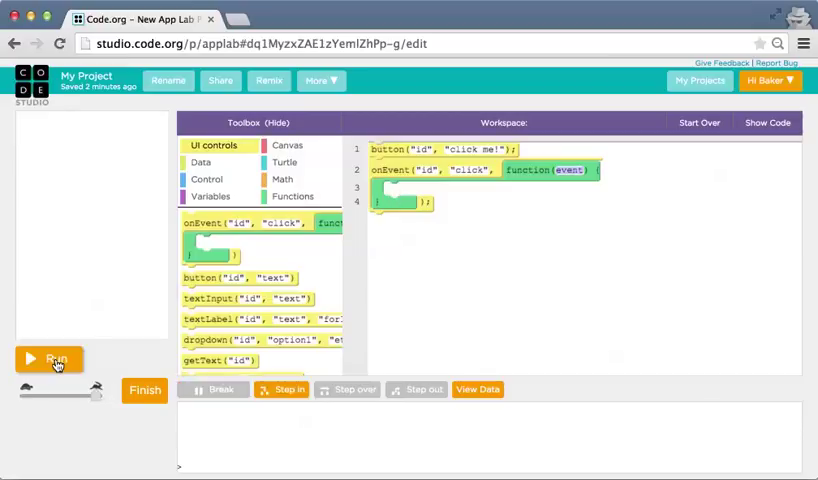
click(49, 359)
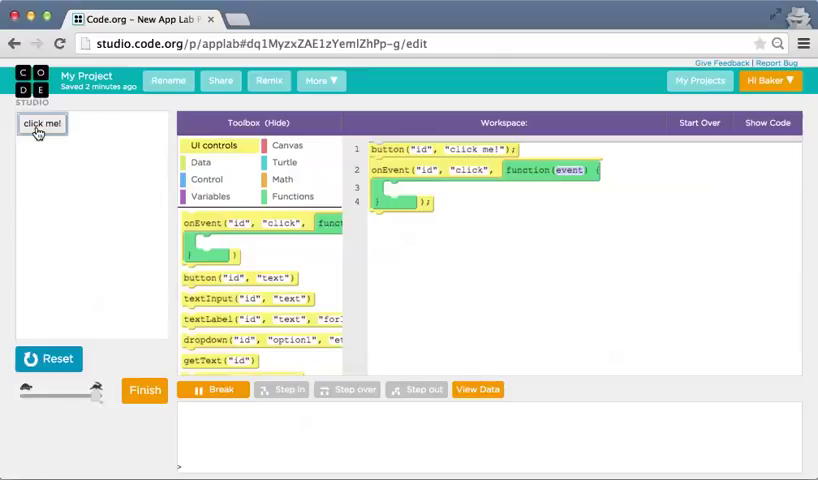
mouse_move(400, 179)
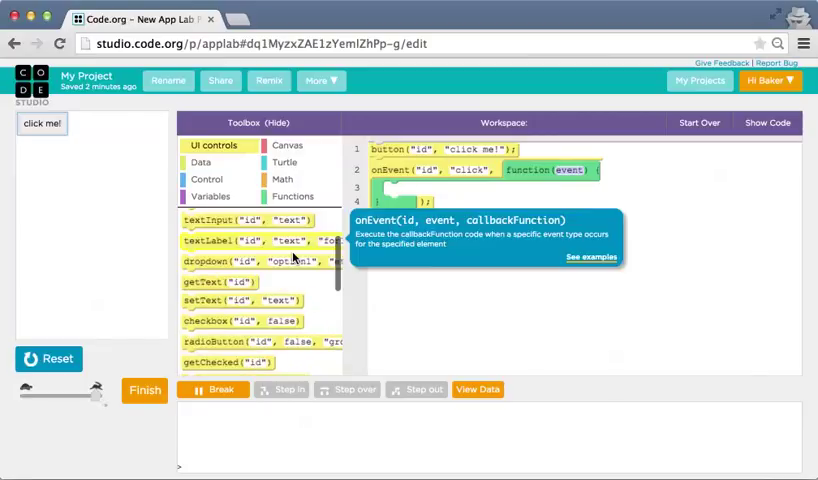
Add a write command inside the click handler with the text "foo foo".
scroll(down, 3)
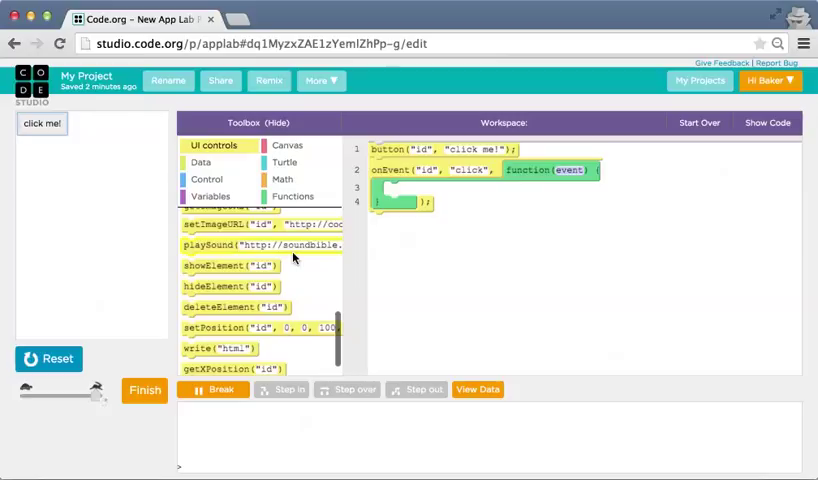
scroll(down, 3)
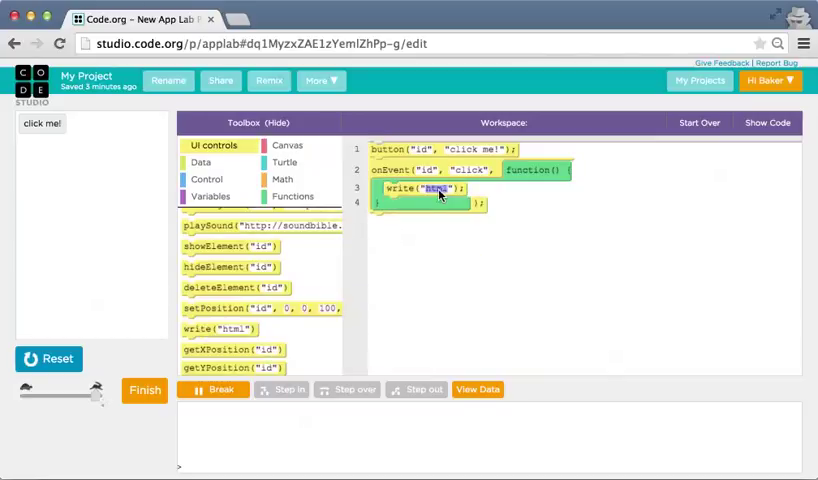
text(foo foo)
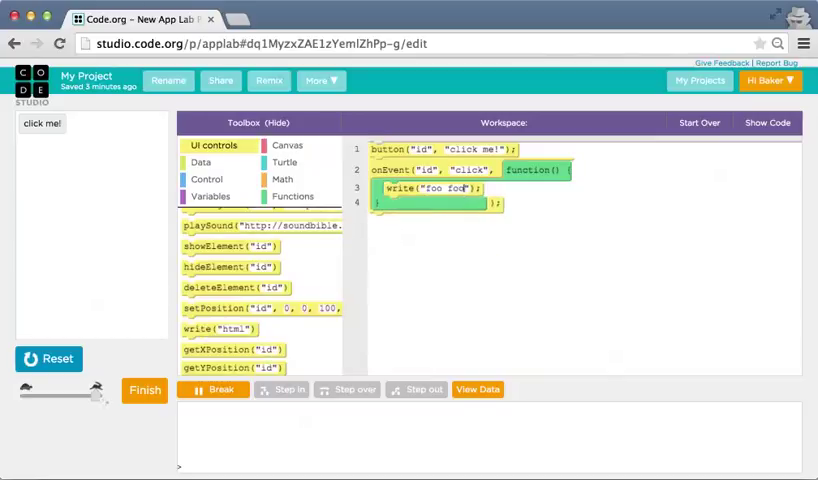
mouse_move(453, 197)
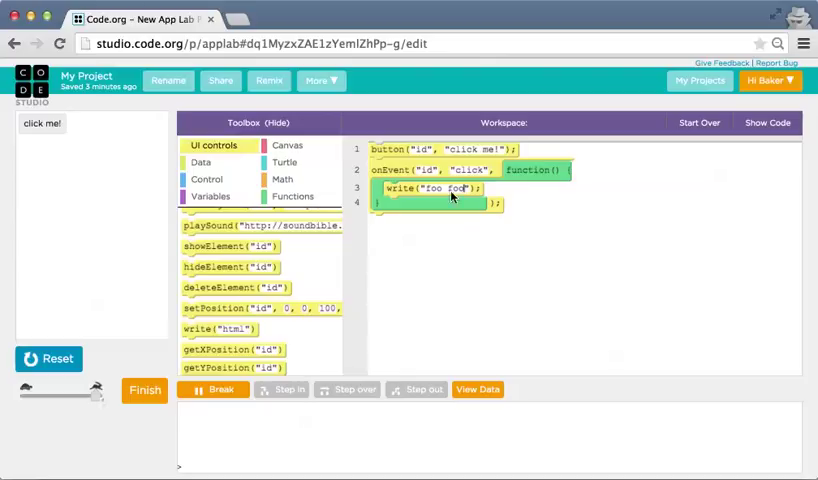
Restart the app and click "click me!" twice to test the "foo foo" output.
click(48, 358)
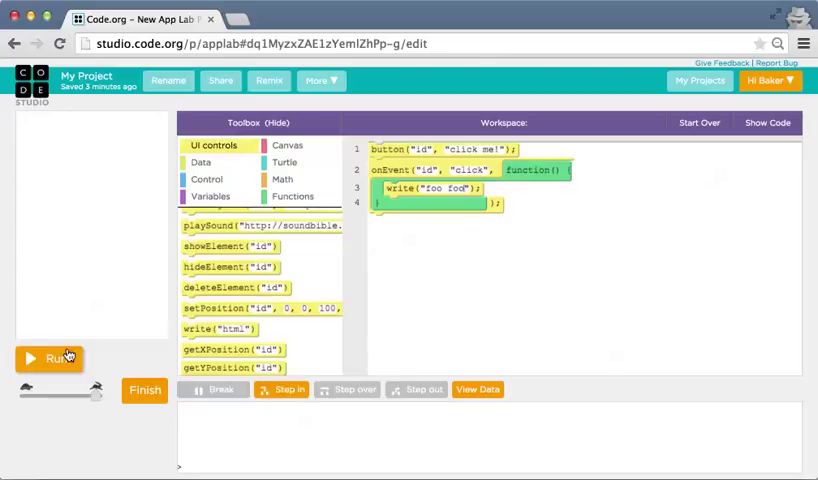
click(49, 358)
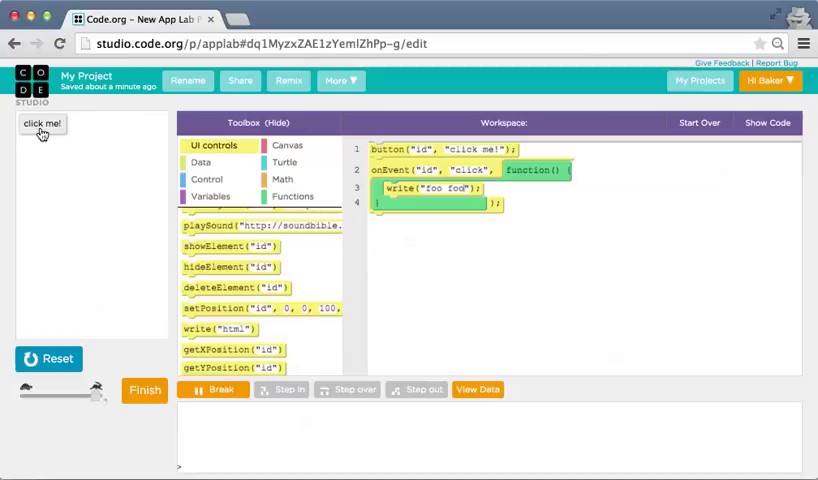
click(42, 123)
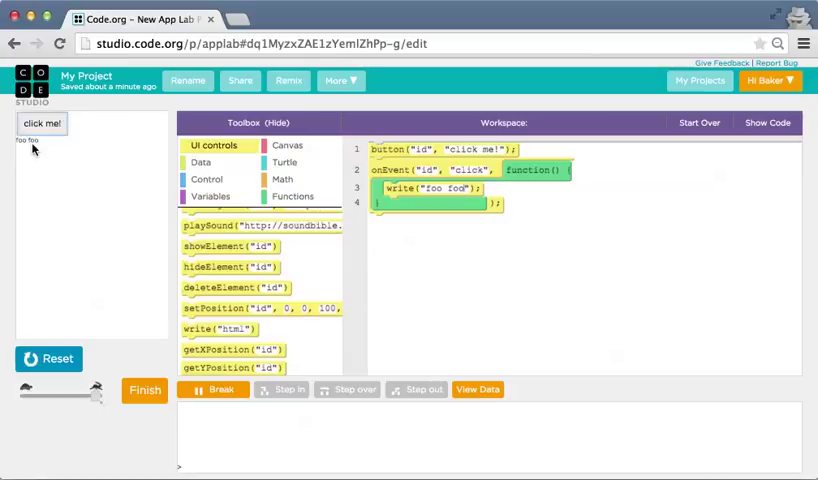
click(41, 123)
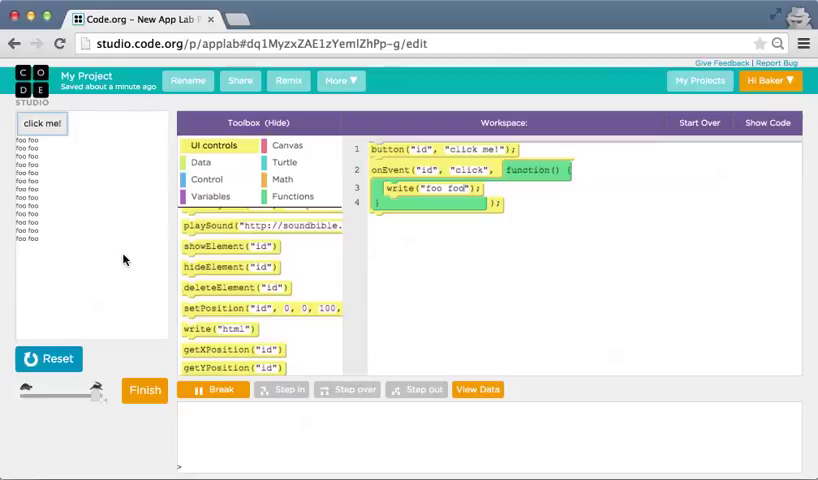
mouse_move(52, 226)
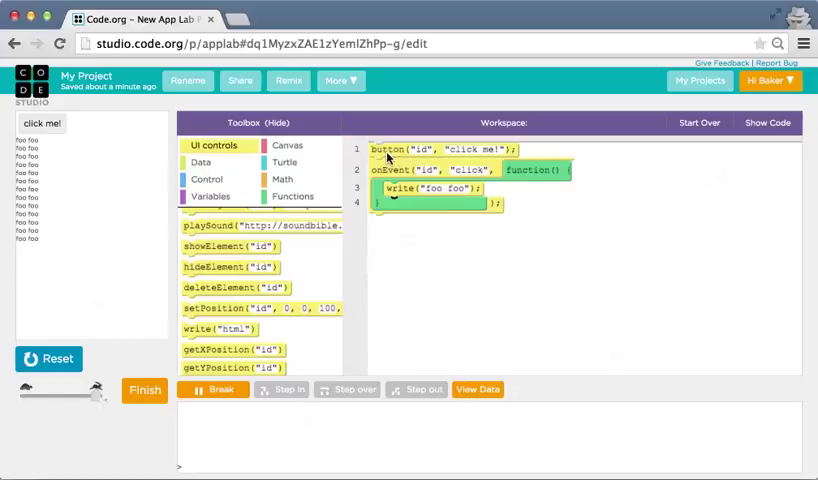
Rename the button's id to "fooButton".
double_click(411, 149)
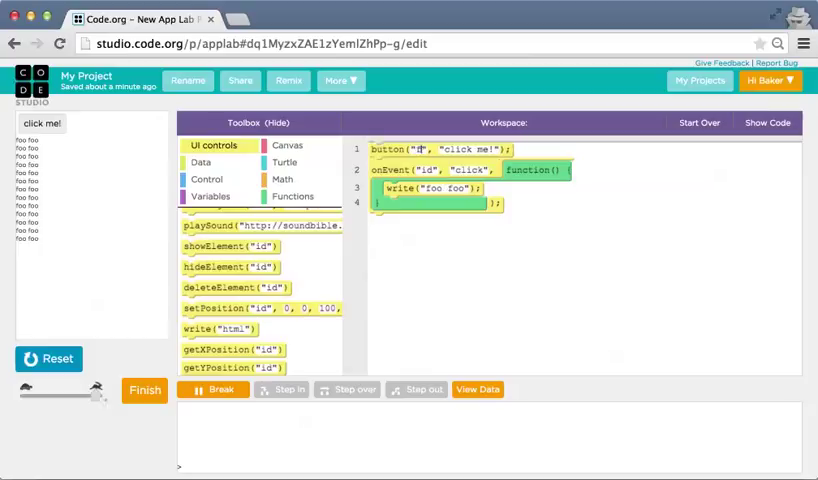
text(fooButton)
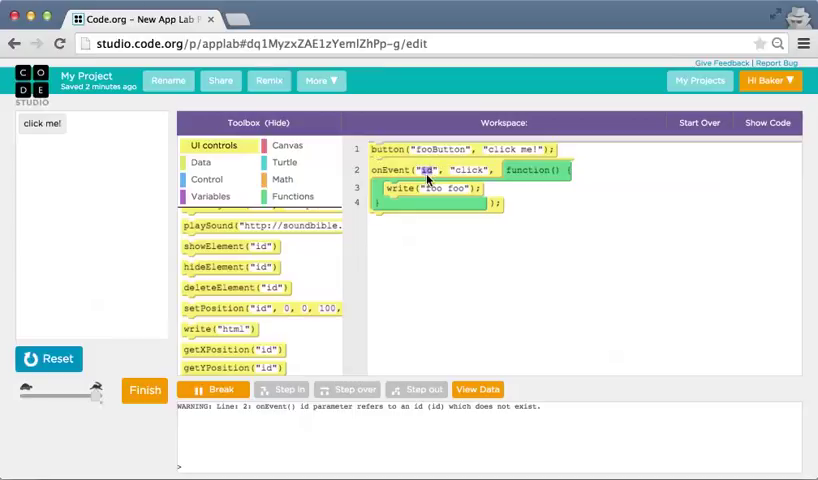
Change the onEvent id to "fooButton" and run the app.
text(fooButton)
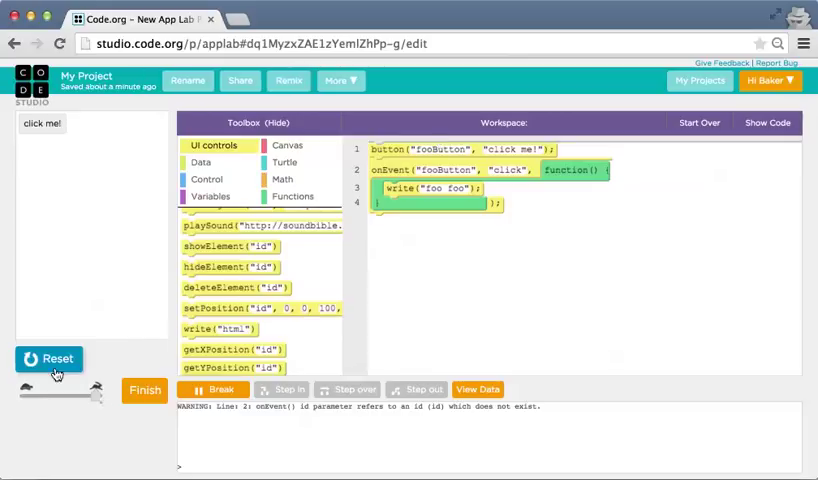
click(49, 358)
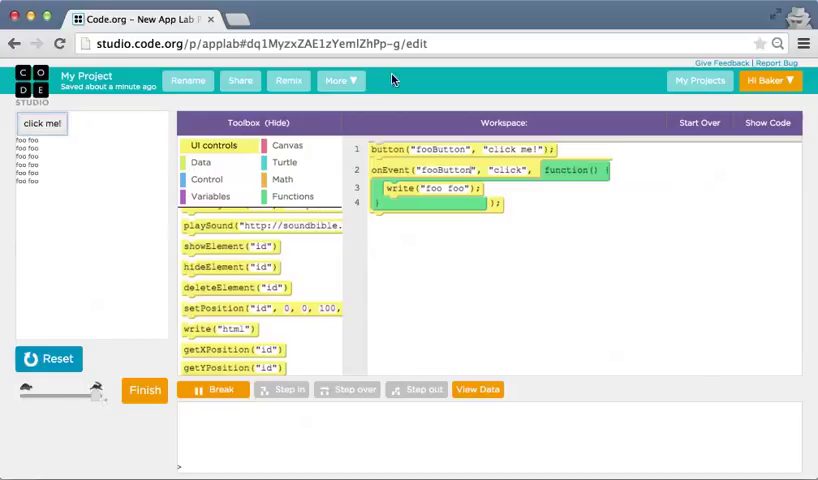
mouse_move(408, 177)
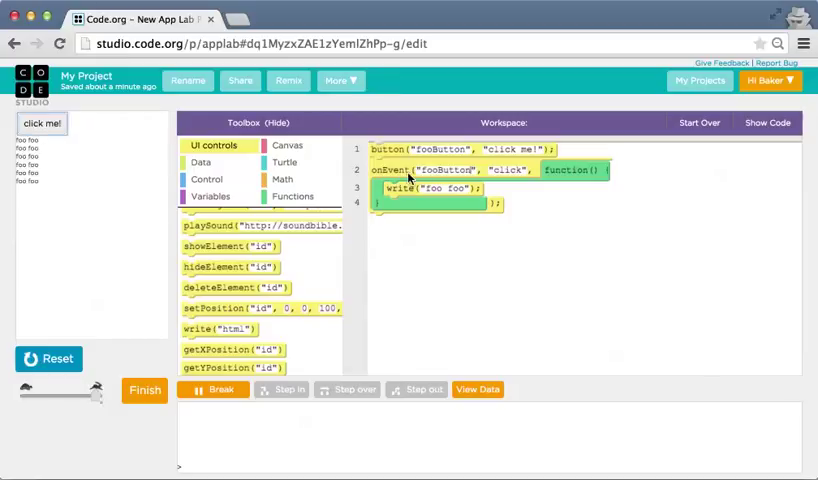